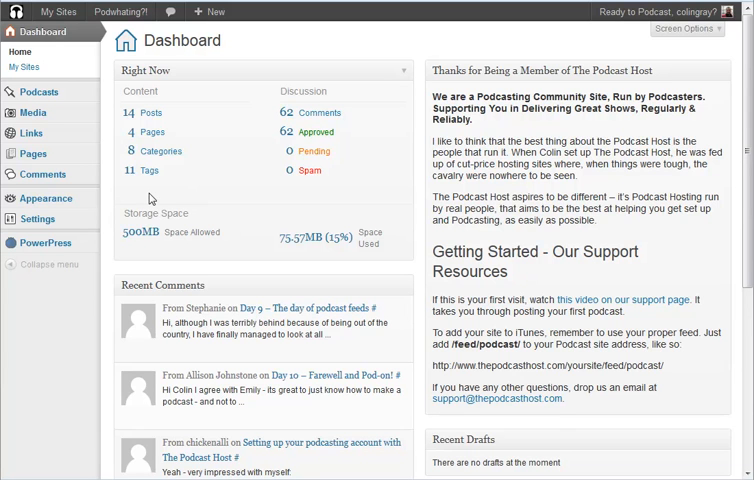
mouse_move(148, 198)
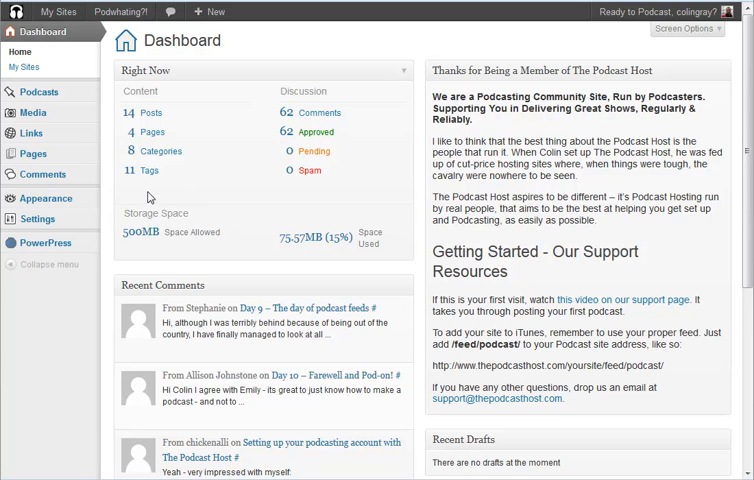
mouse_move(32, 112)
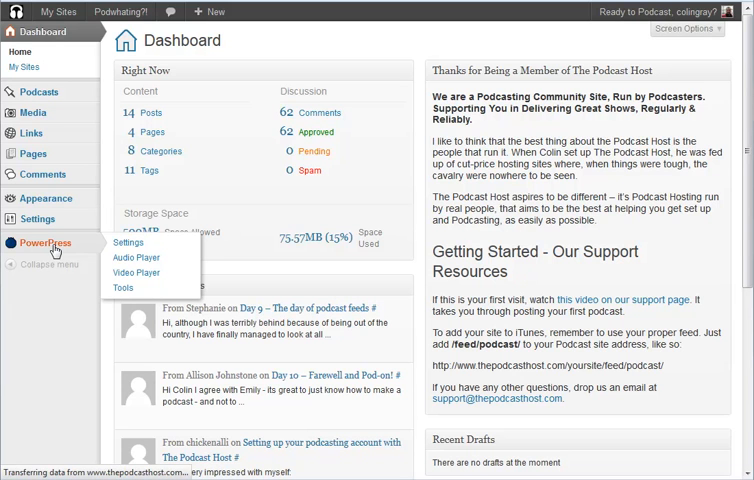
Step: Reach the iTunes Image field on the PowerPress iTunes settings tab
left_click(128, 242)
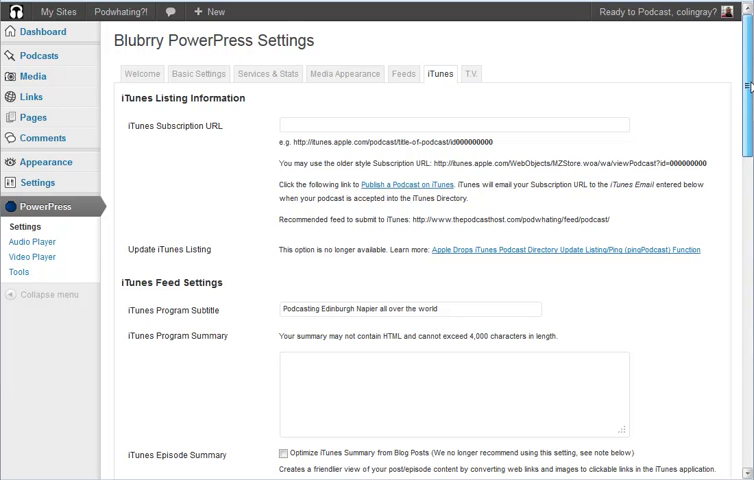
scroll("down", 3)
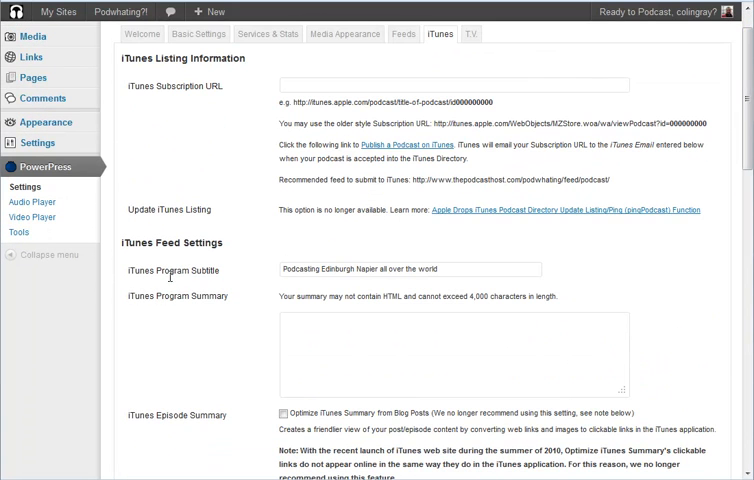
mouse_move(350, 364)
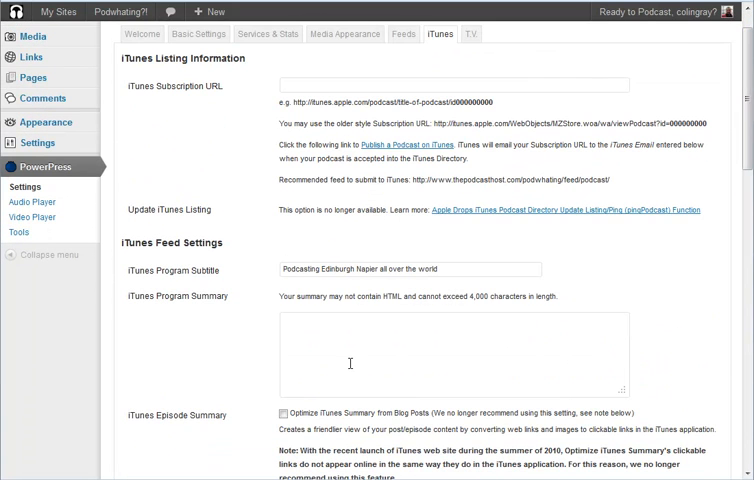
scroll("down", 3)
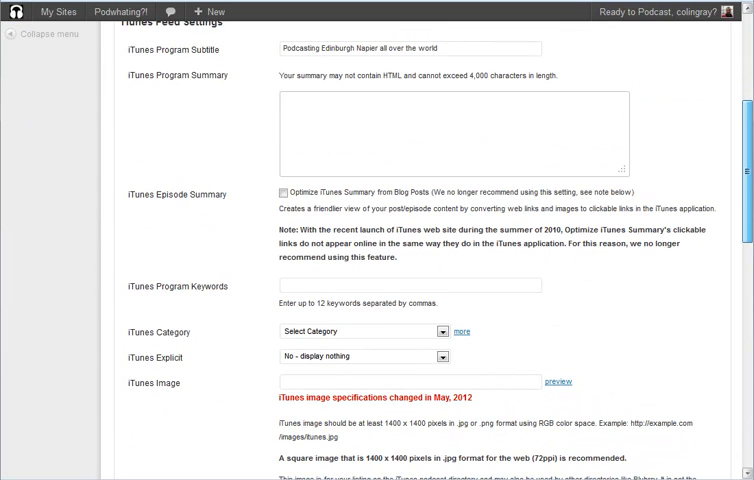
scroll("down", 3)
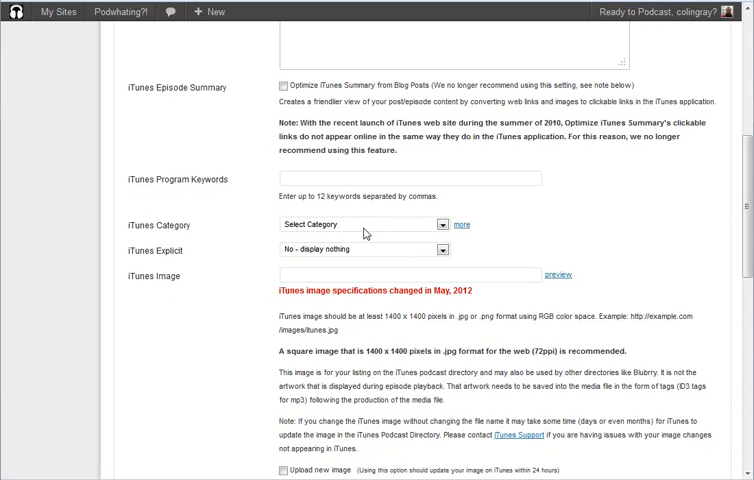
mouse_move(366, 234)
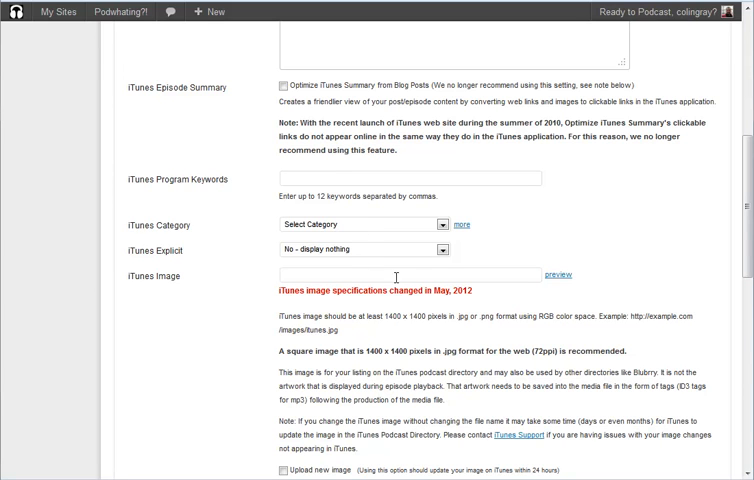
scroll("down", 3)
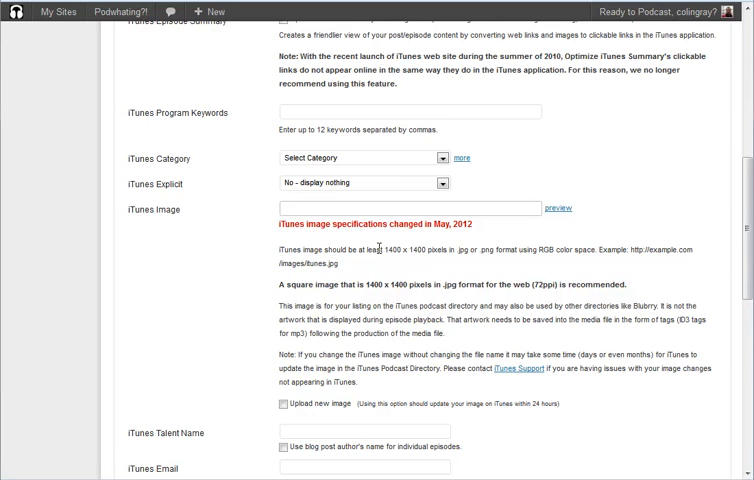
Step: Enable 'Upload new image' under iTunes Image so a file chooser appears
left_click(284, 208)
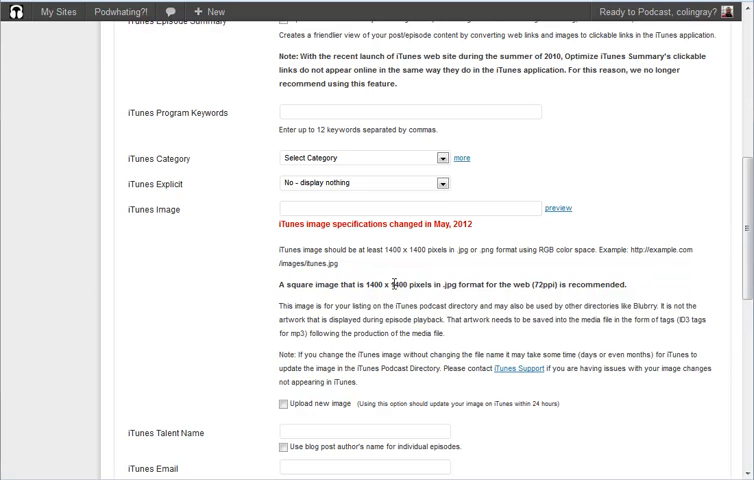
mouse_move(396, 284)
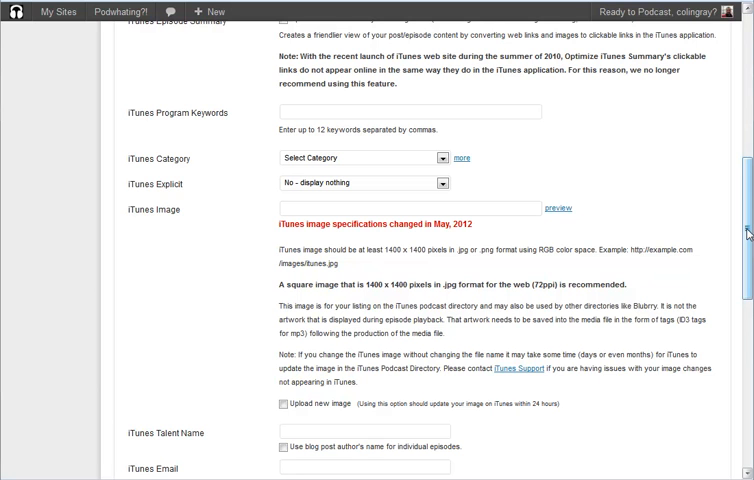
scroll("down", 3)
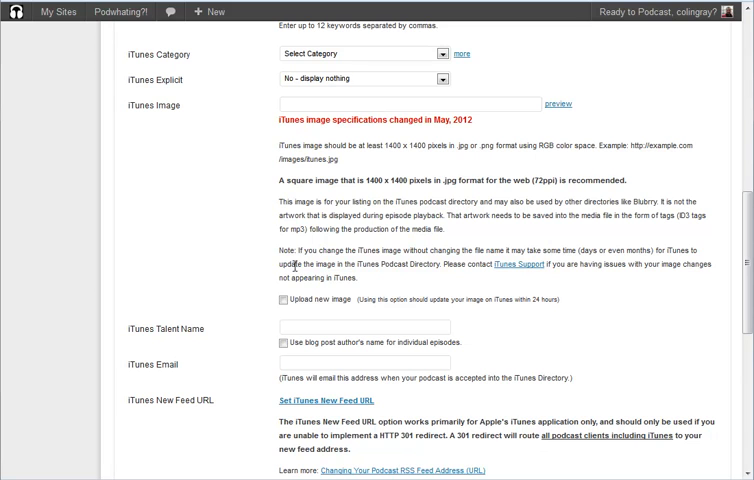
mouse_move(306, 300)
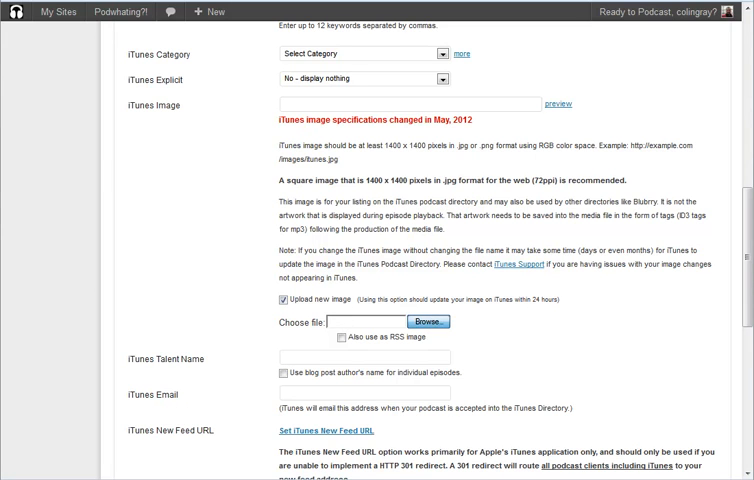
Step: Browse the site's images folder as thumbnails to pick the brotherspeaks picture
left_click(428, 320)
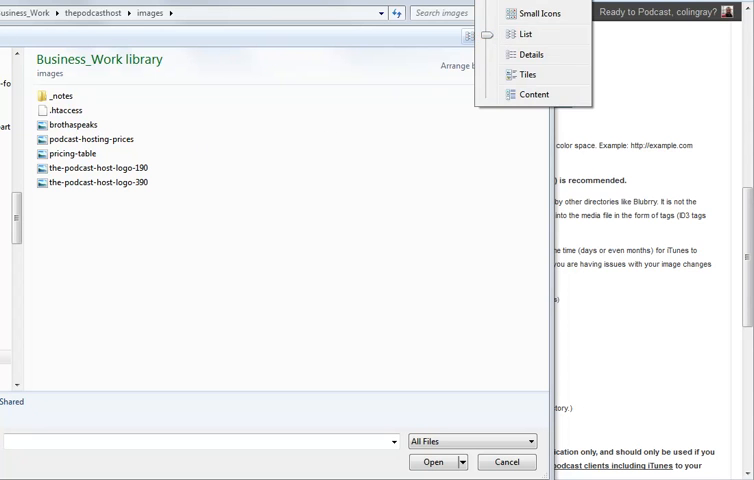
left_click(528, 74)
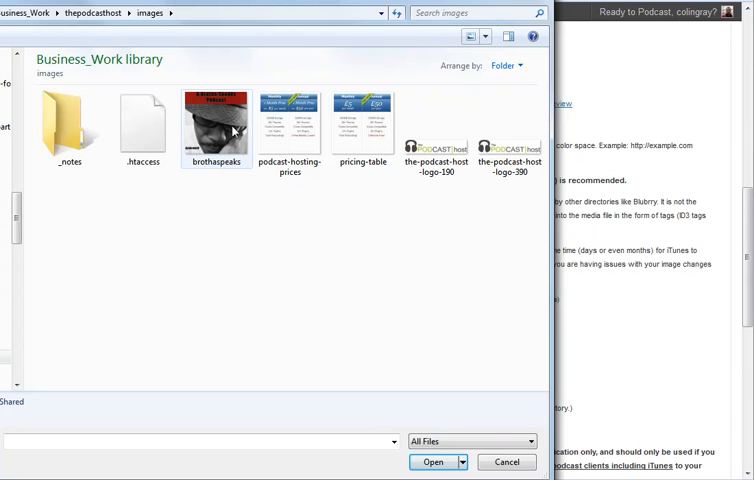
mouse_move(216, 126)
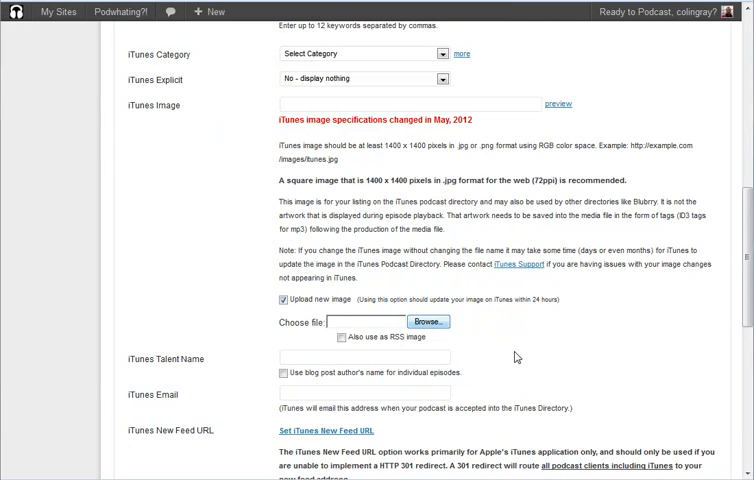
Step: Mark the new iTunes image as 'Also use as RSS image' for the feed
left_click(428, 320)
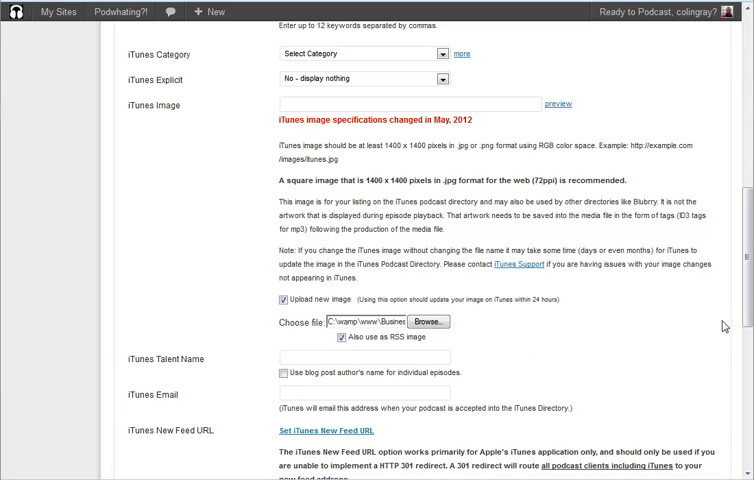
scroll("down", 3)
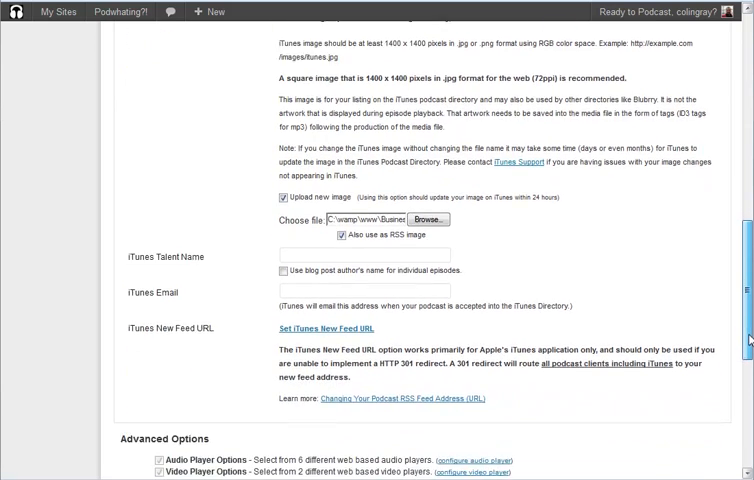
scroll("down", 3)
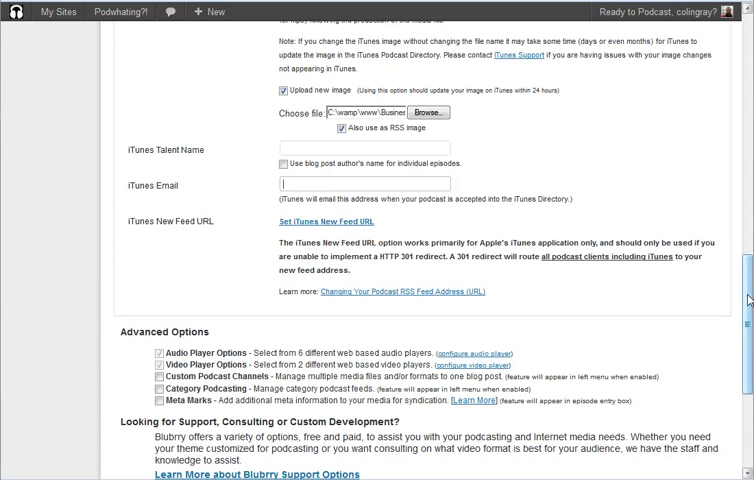
scroll("down", 3)
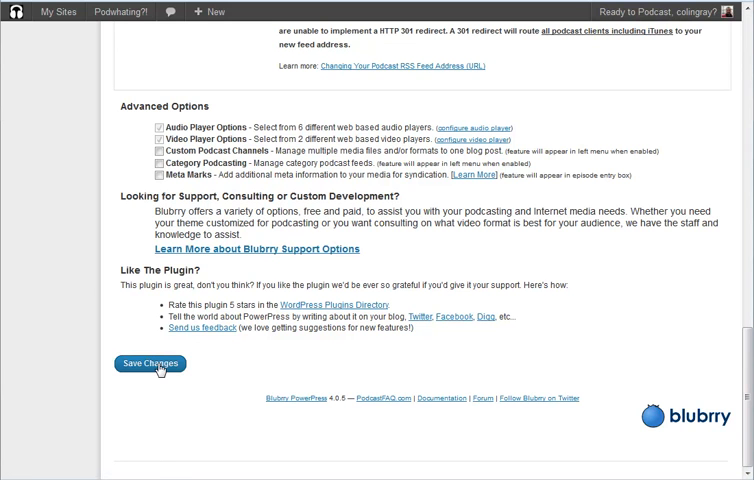
Step: Save the iTunes settings, uploading brotherspeaks so its URL fills the iTunes Image field
left_click(148, 364)
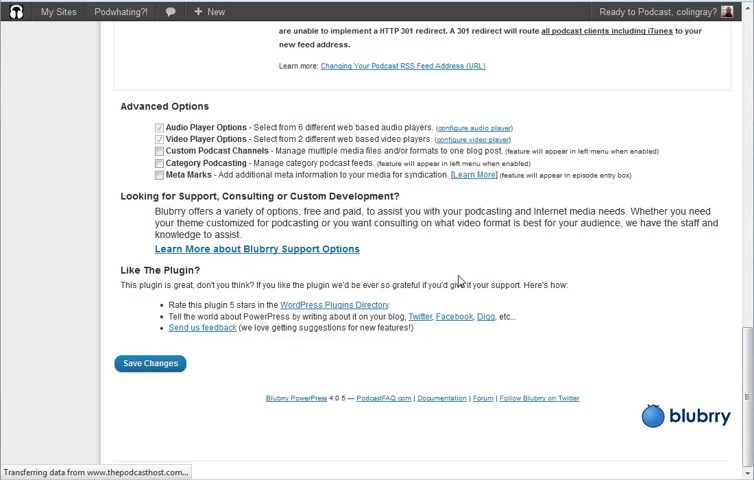
left_click(148, 362)
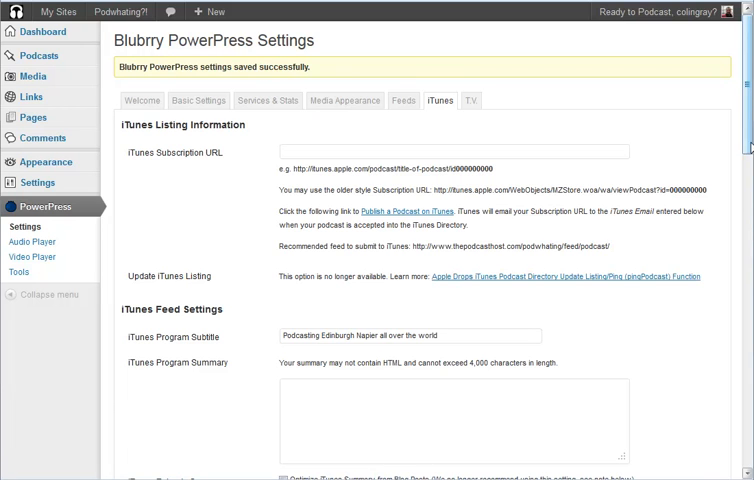
scroll("down", 3)
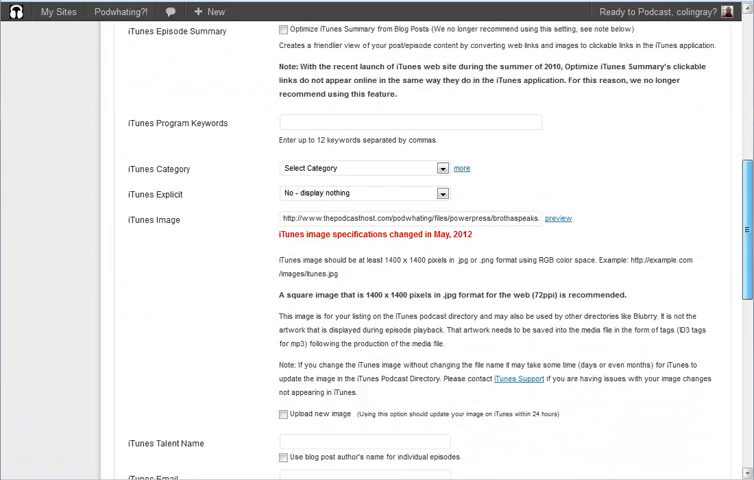
scroll("down", 3)
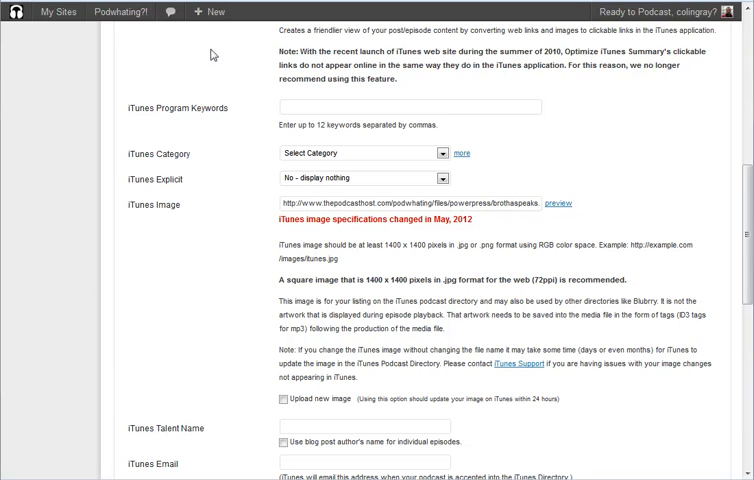
mouse_move(212, 56)
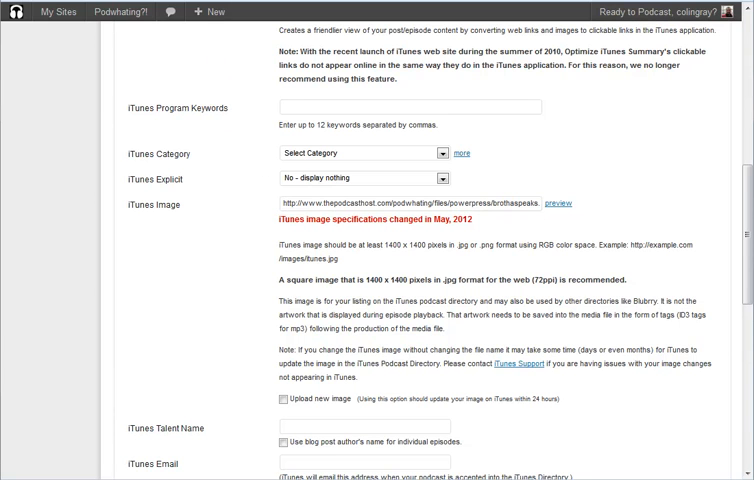
mouse_move(444, 20)
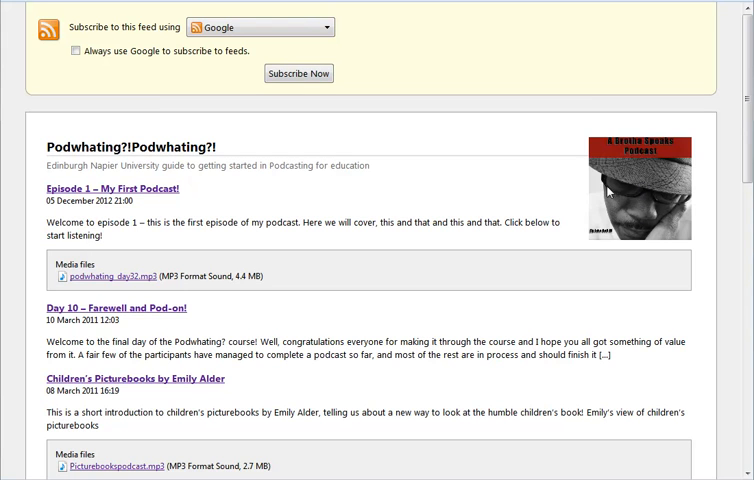
mouse_move(610, 192)
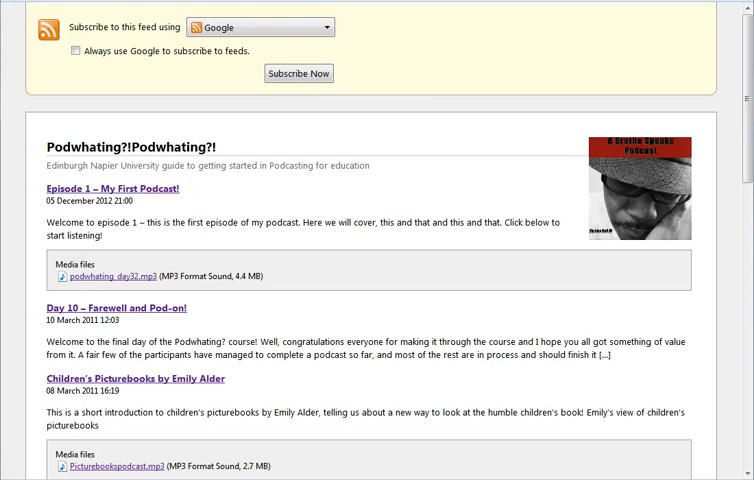
mouse_move(666, 214)
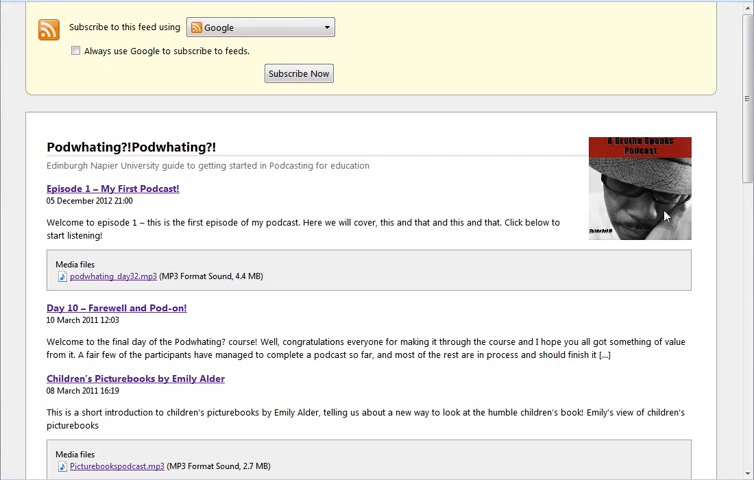